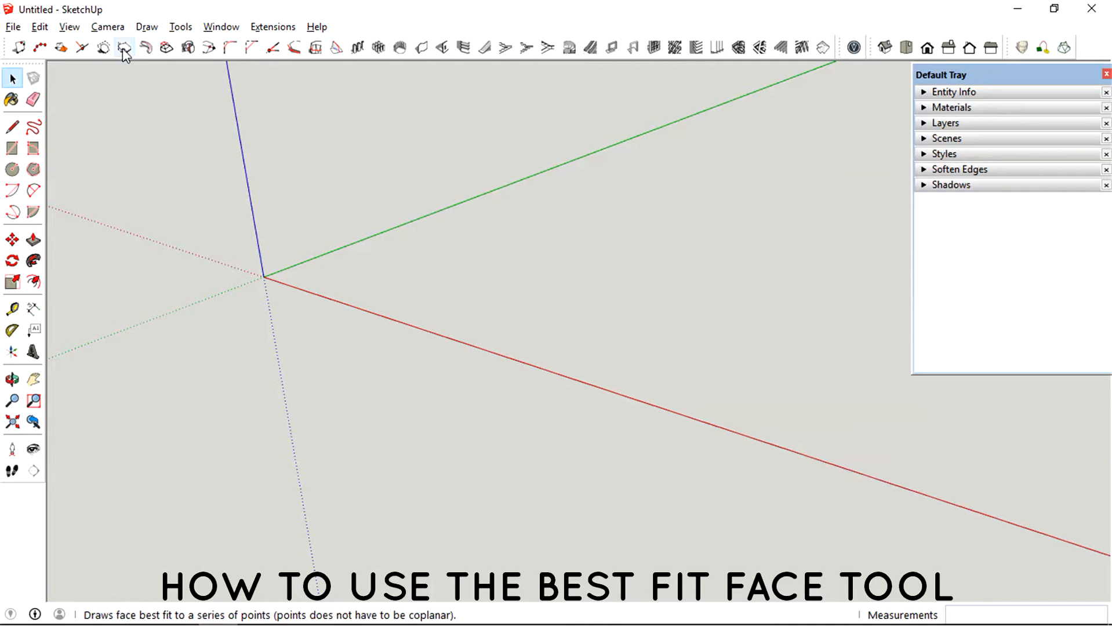
pyautogui.moveTo(124, 47)
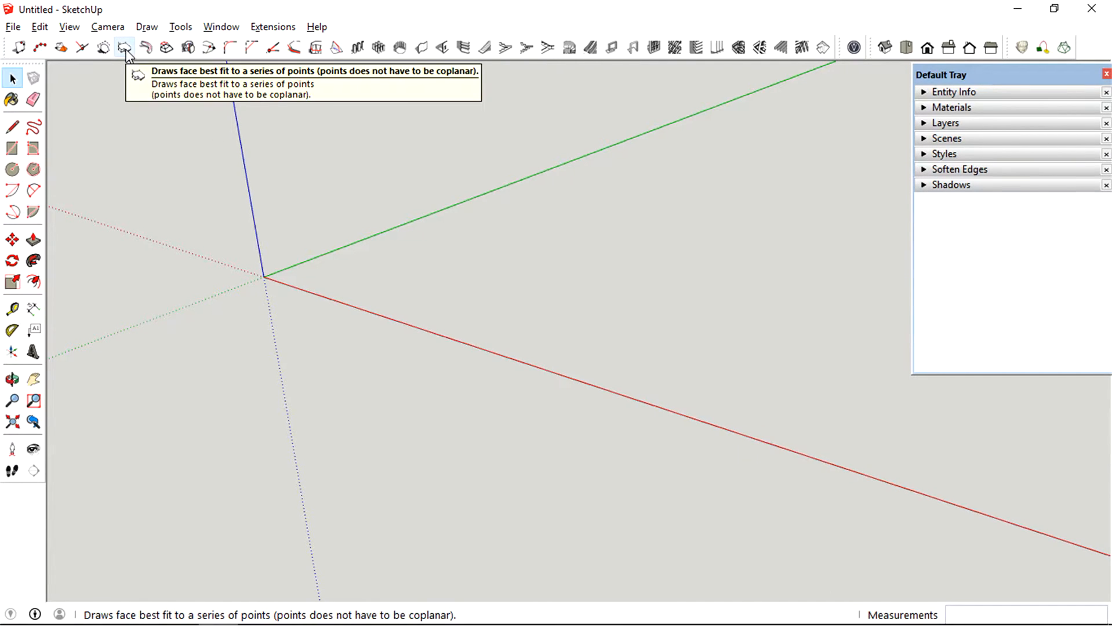
# Push/Pull the rectangle into a box and draw edges out from its bottom corner
pyautogui.click(11, 379)
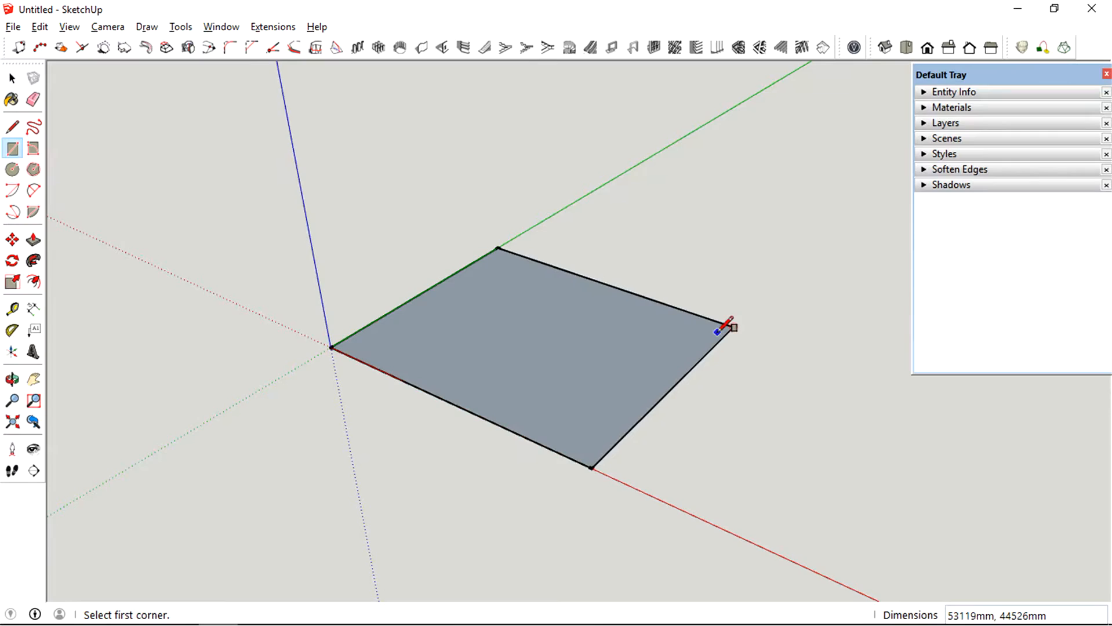
pyautogui.click(33, 239)
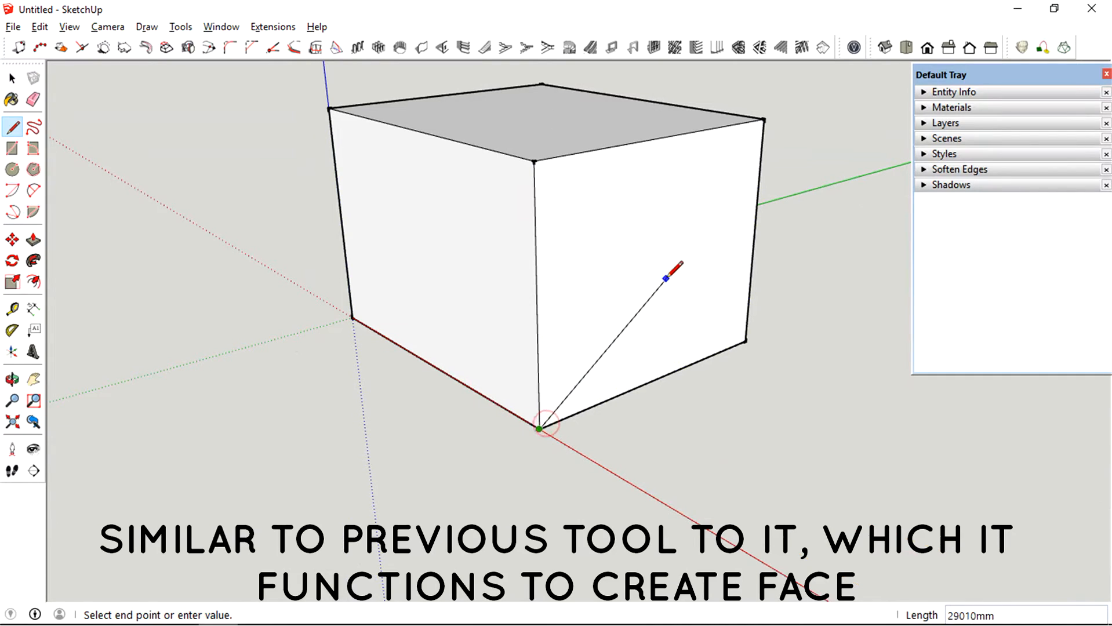
pyautogui.click(748, 333)
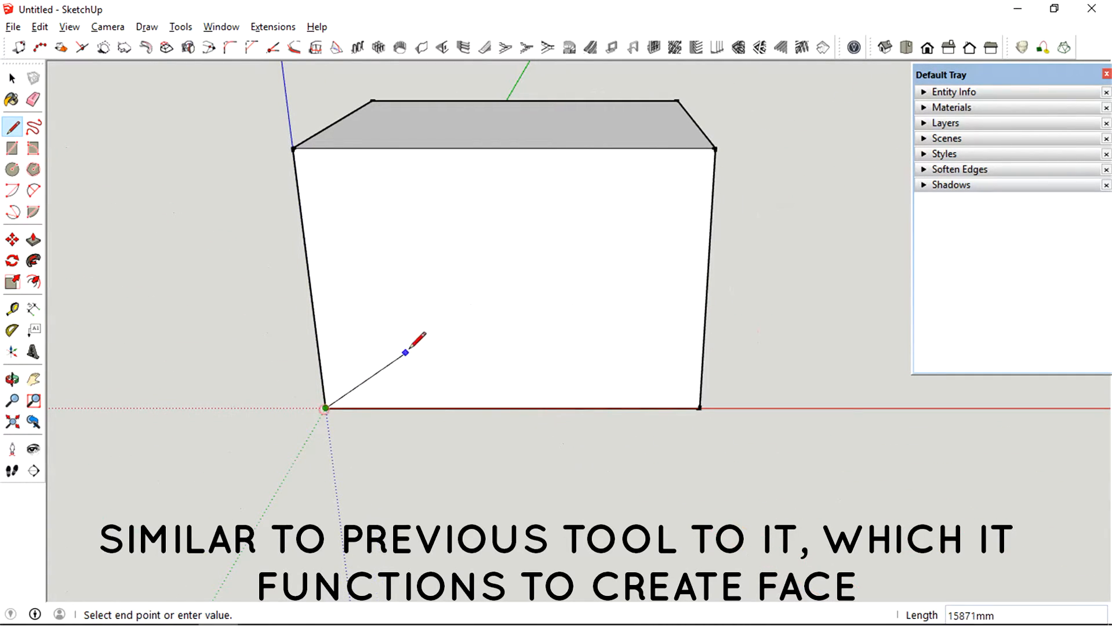
pyautogui.click(701, 407)
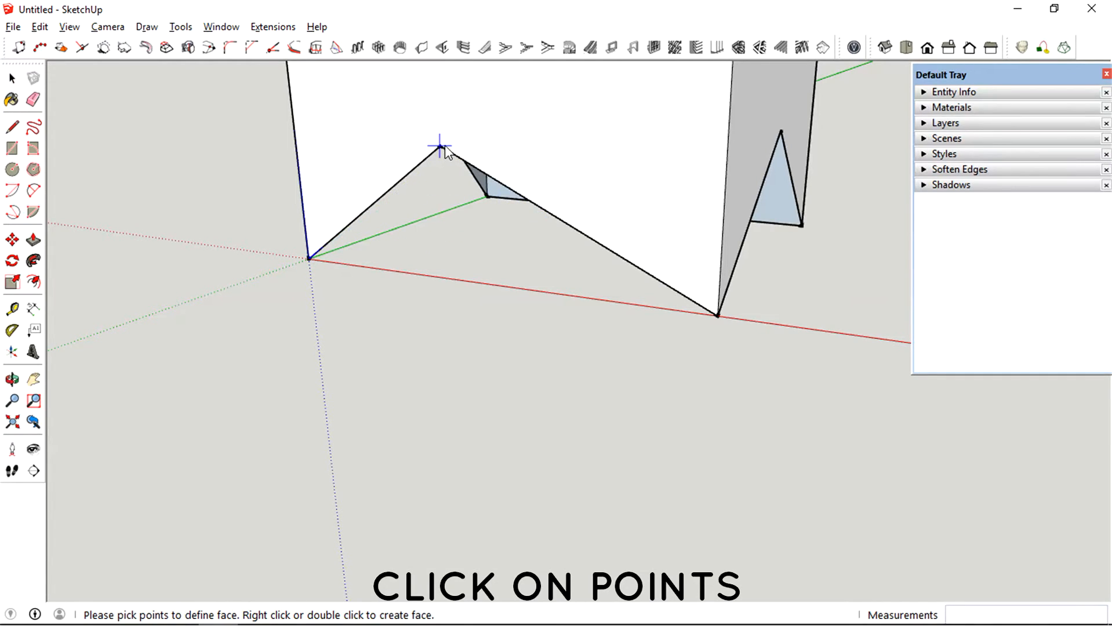
# Pick a point on the box as a vertex for a best-fit face
pyautogui.click(438, 145)
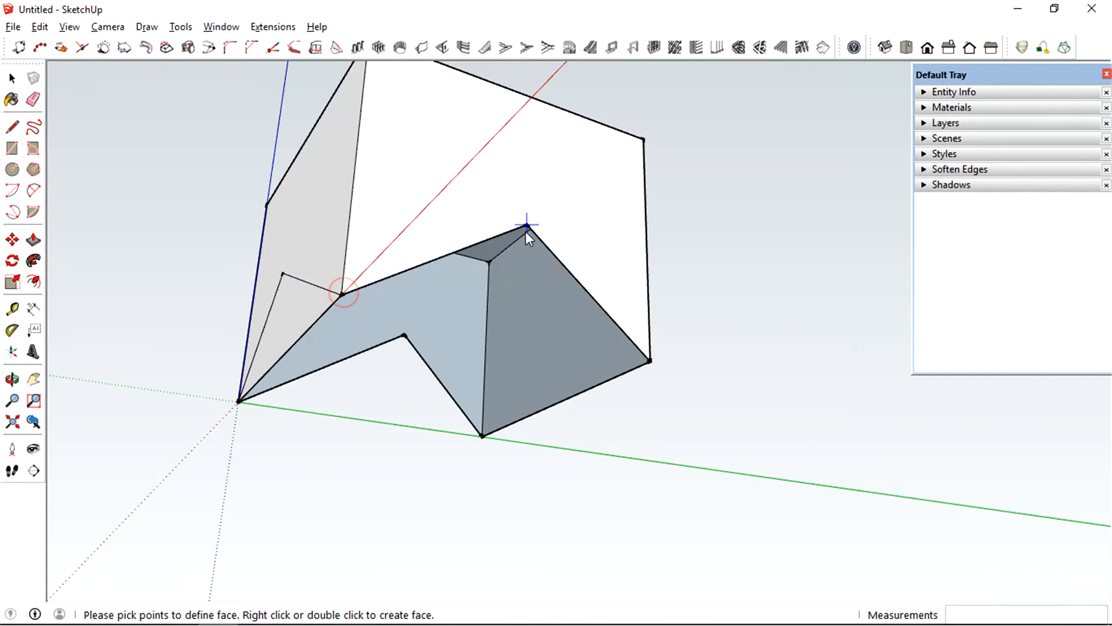
pyautogui.moveTo(635, 348)
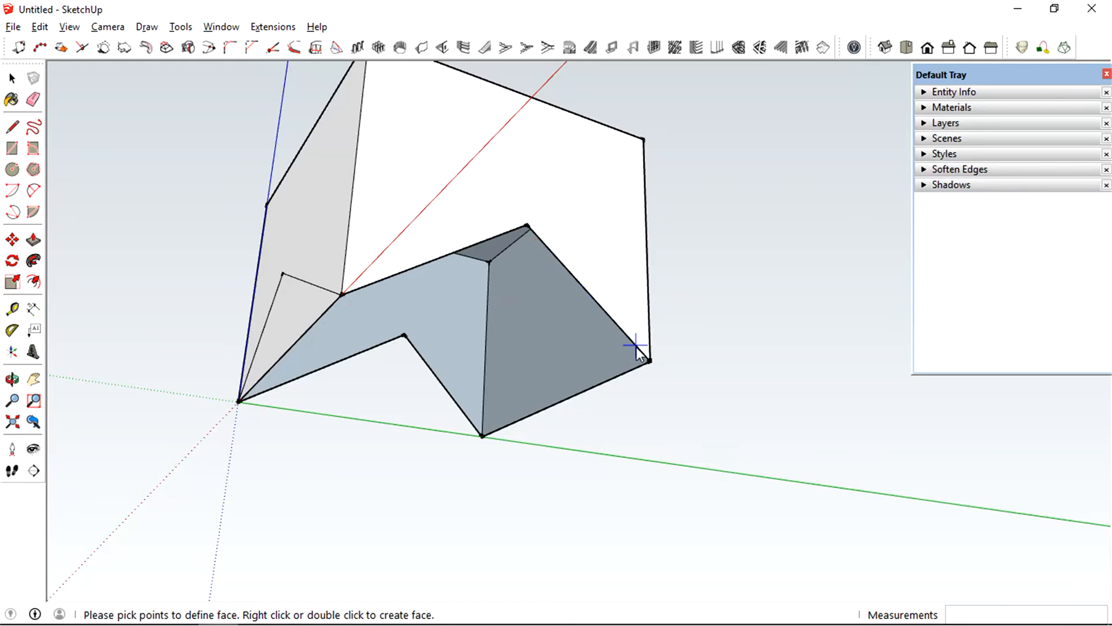
pyautogui.moveTo(482, 435)
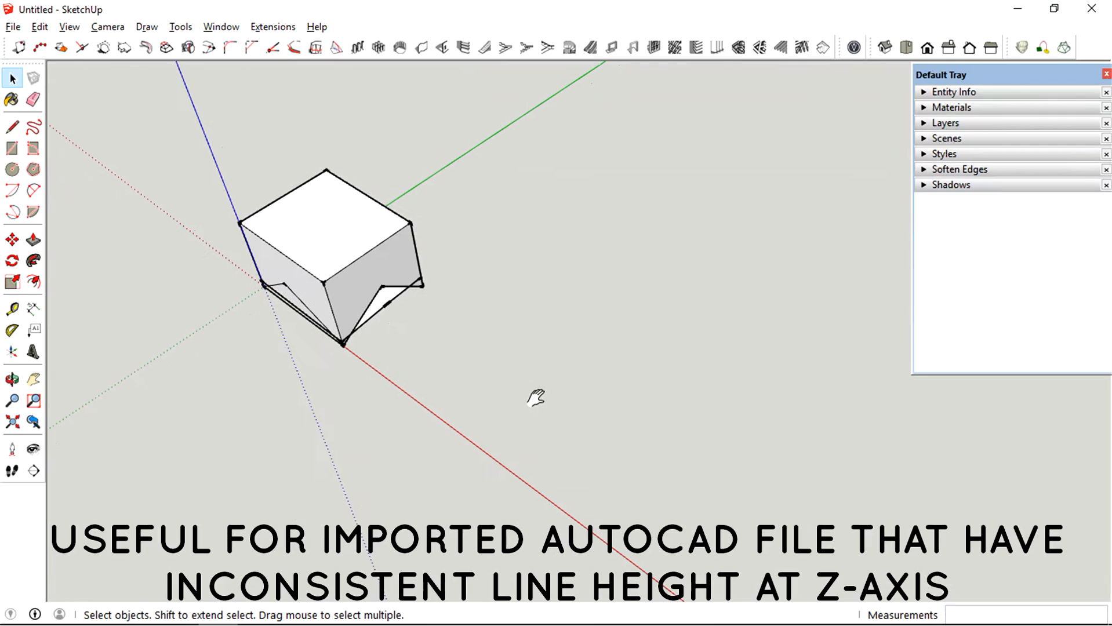
# Start drawing the rectangle for the L-shaped base slab
pyautogui.click(12, 148)
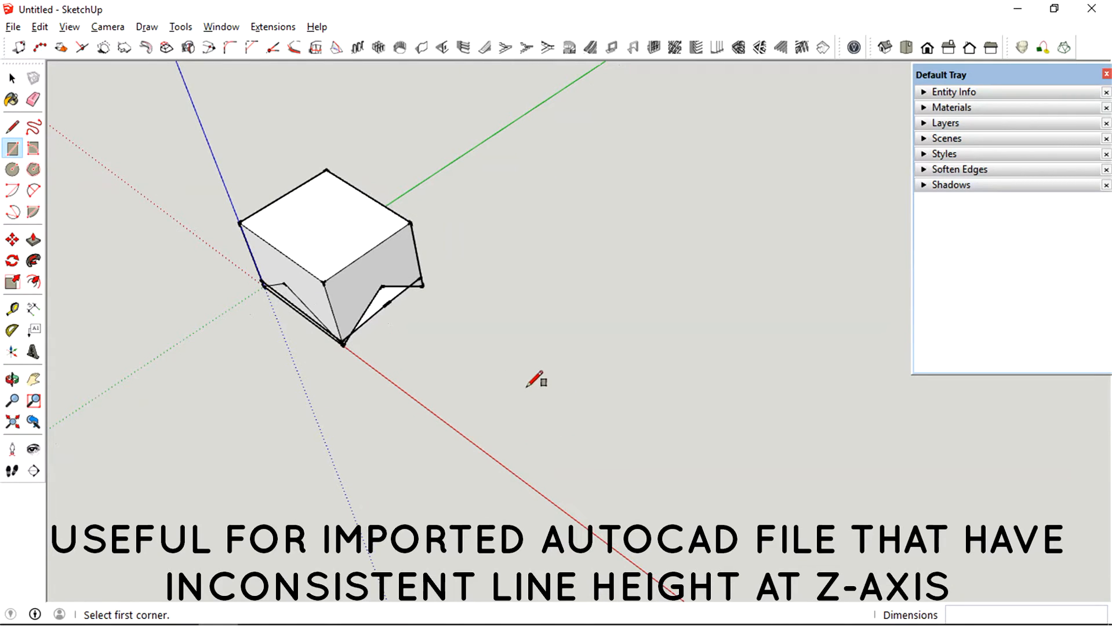
pyautogui.click(537, 382)
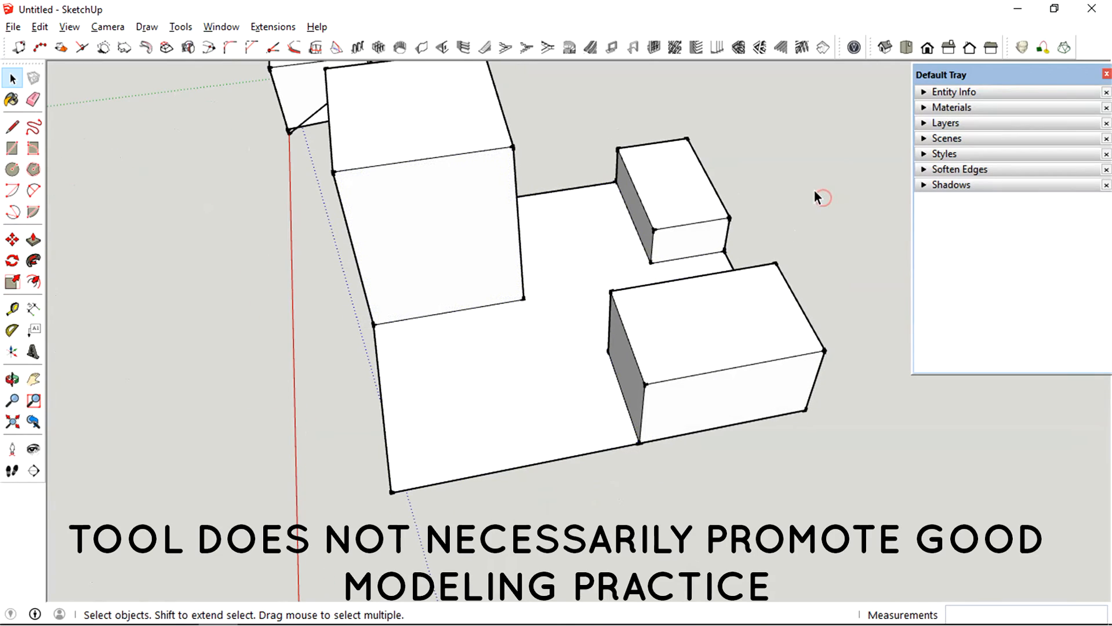
# Pick block corner points with Best Fit Face to bridge sloped faces down to the slab
pyautogui.click(124, 48)
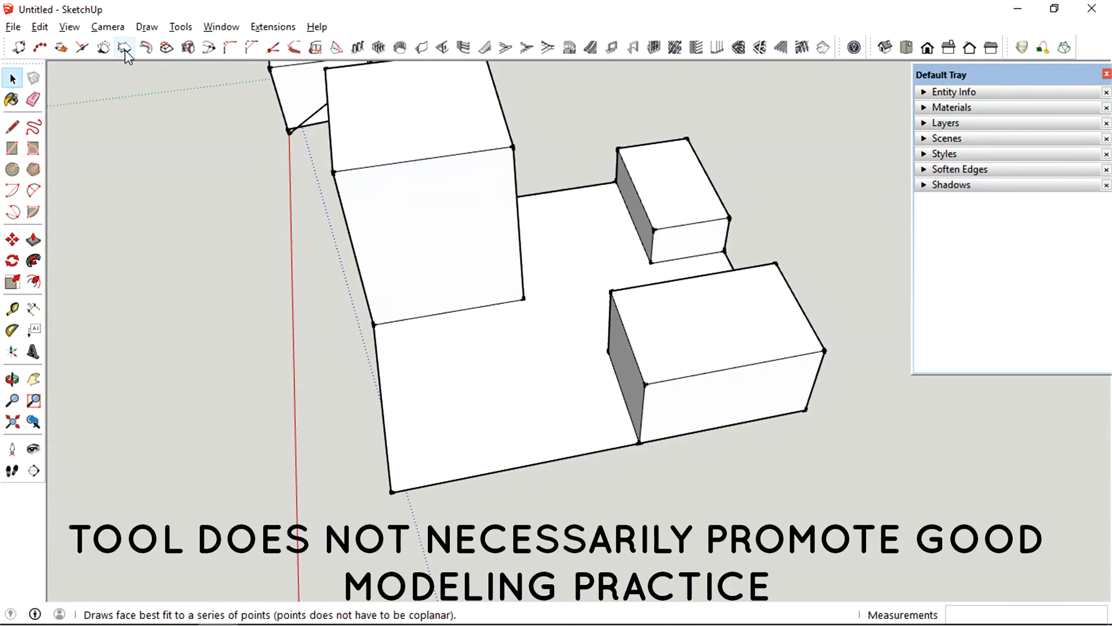
pyautogui.click(124, 47)
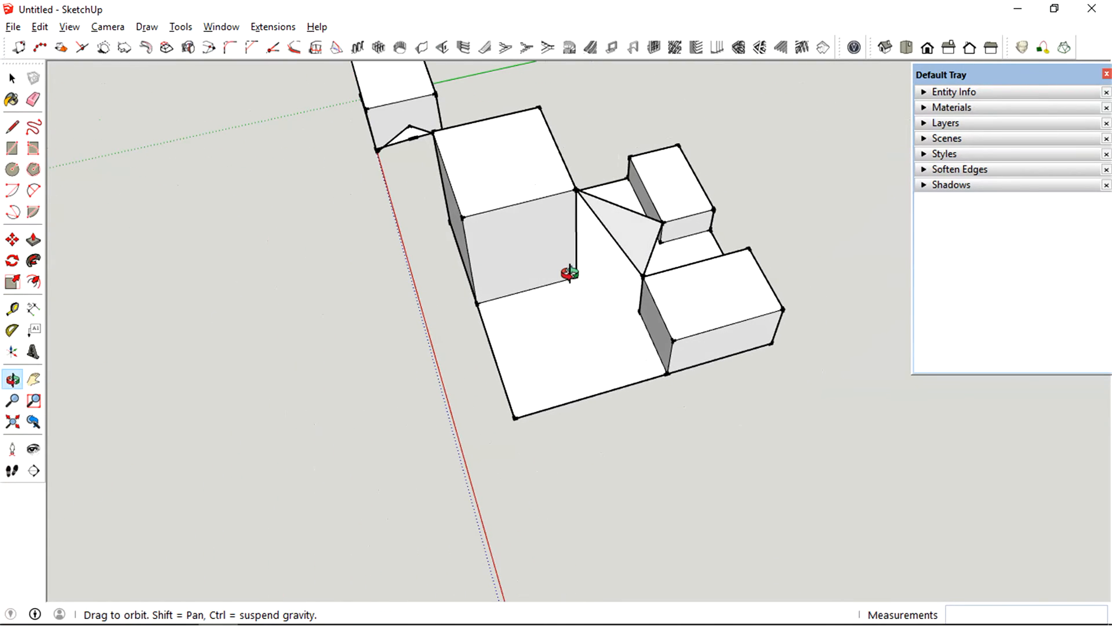
pyautogui.click(458, 220)
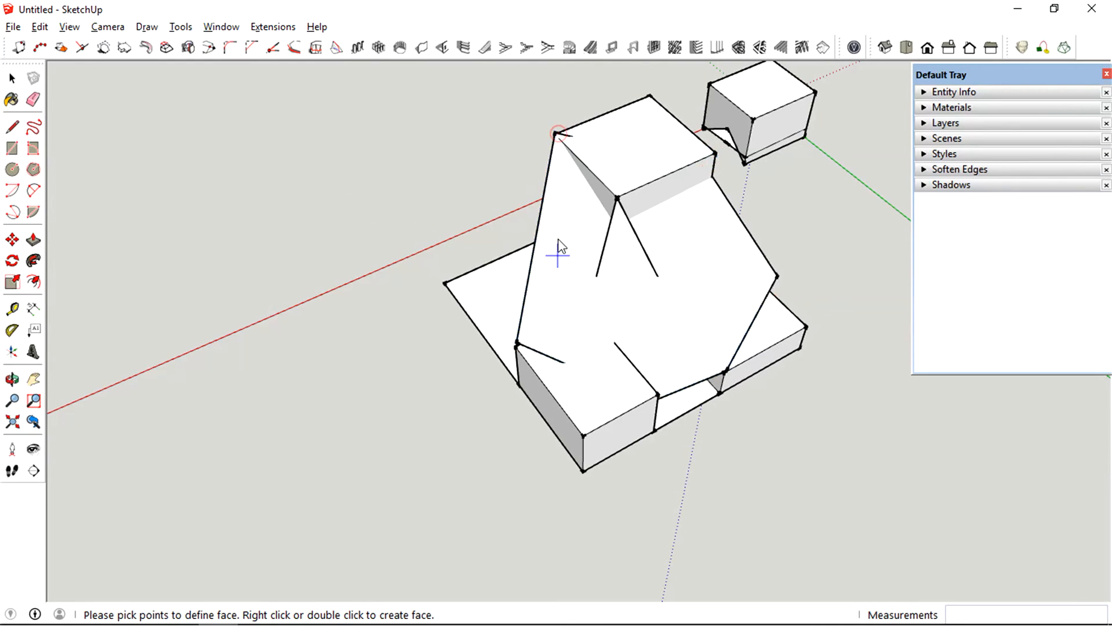
pyautogui.click(12, 378)
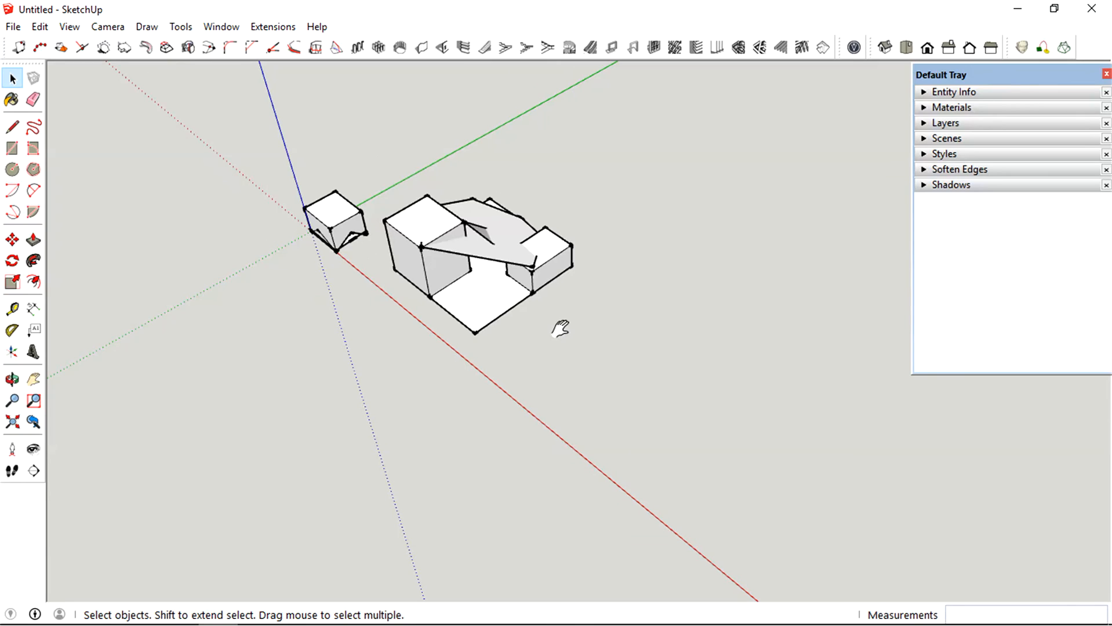
pyautogui.moveTo(563, 383)
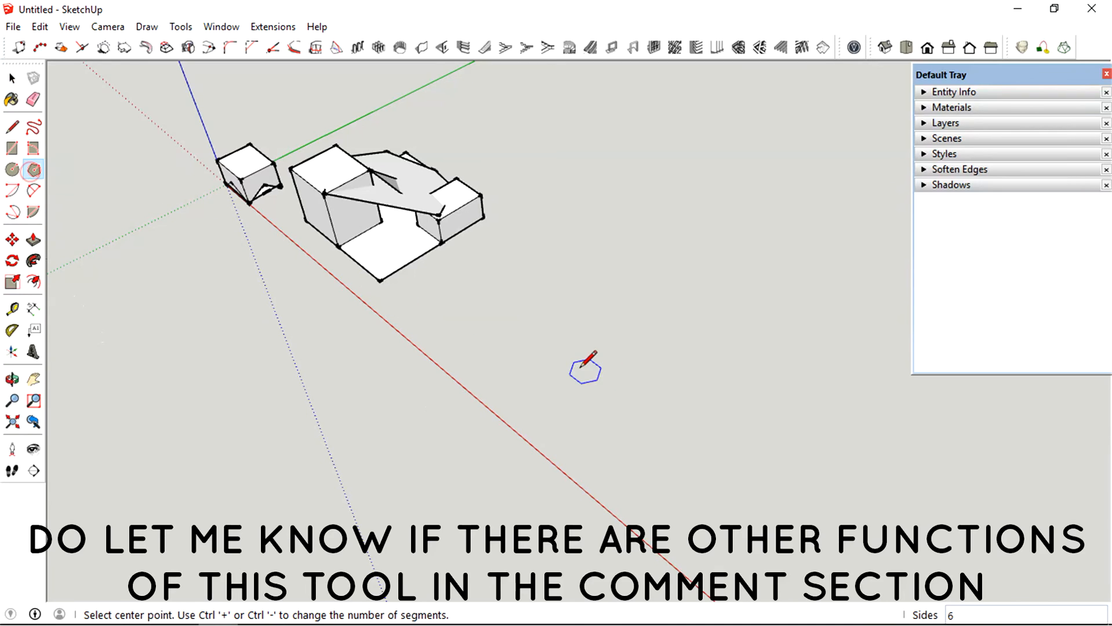
pyautogui.moveTo(663, 375)
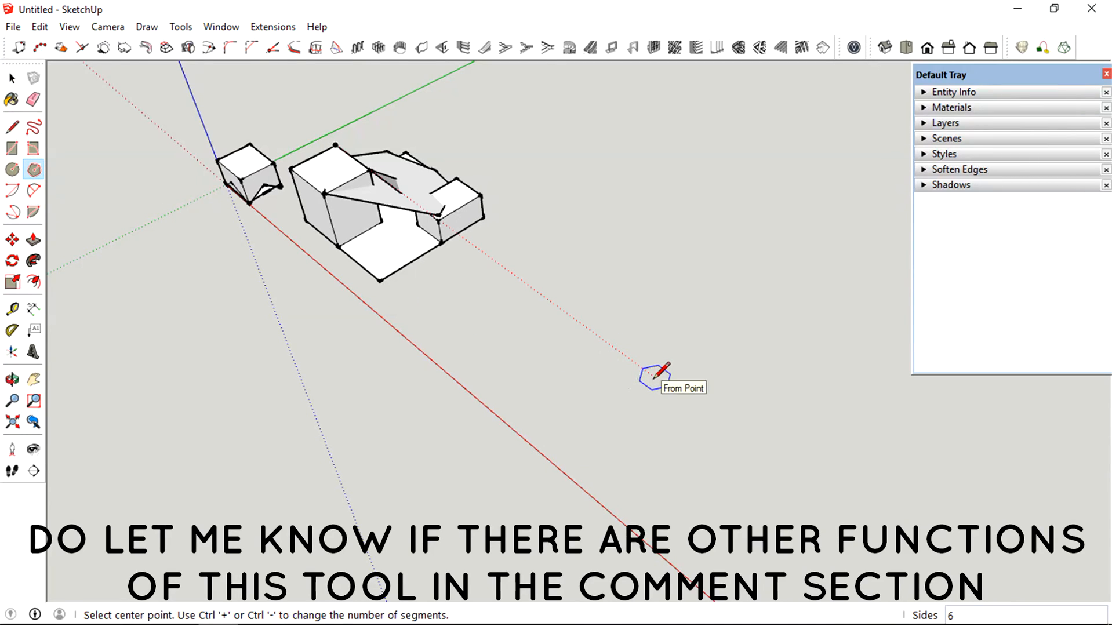